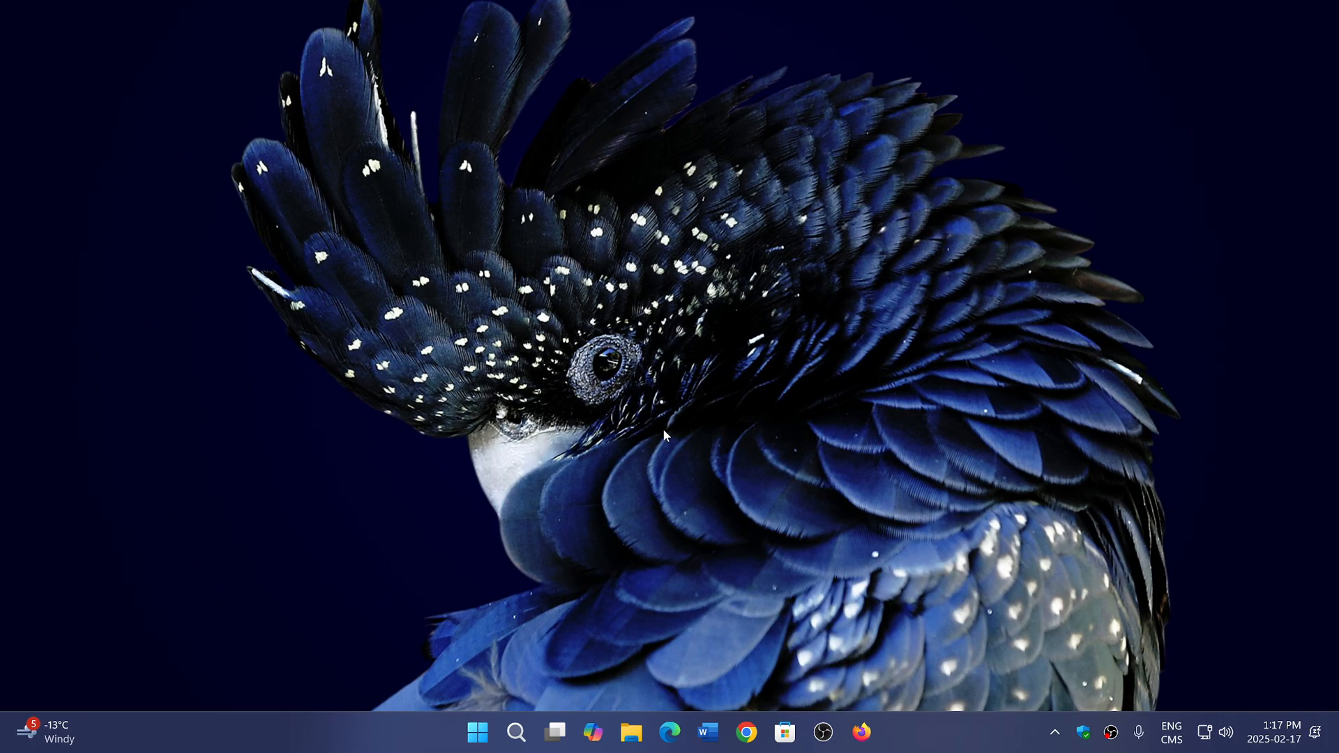
mouse_move(632, 587)
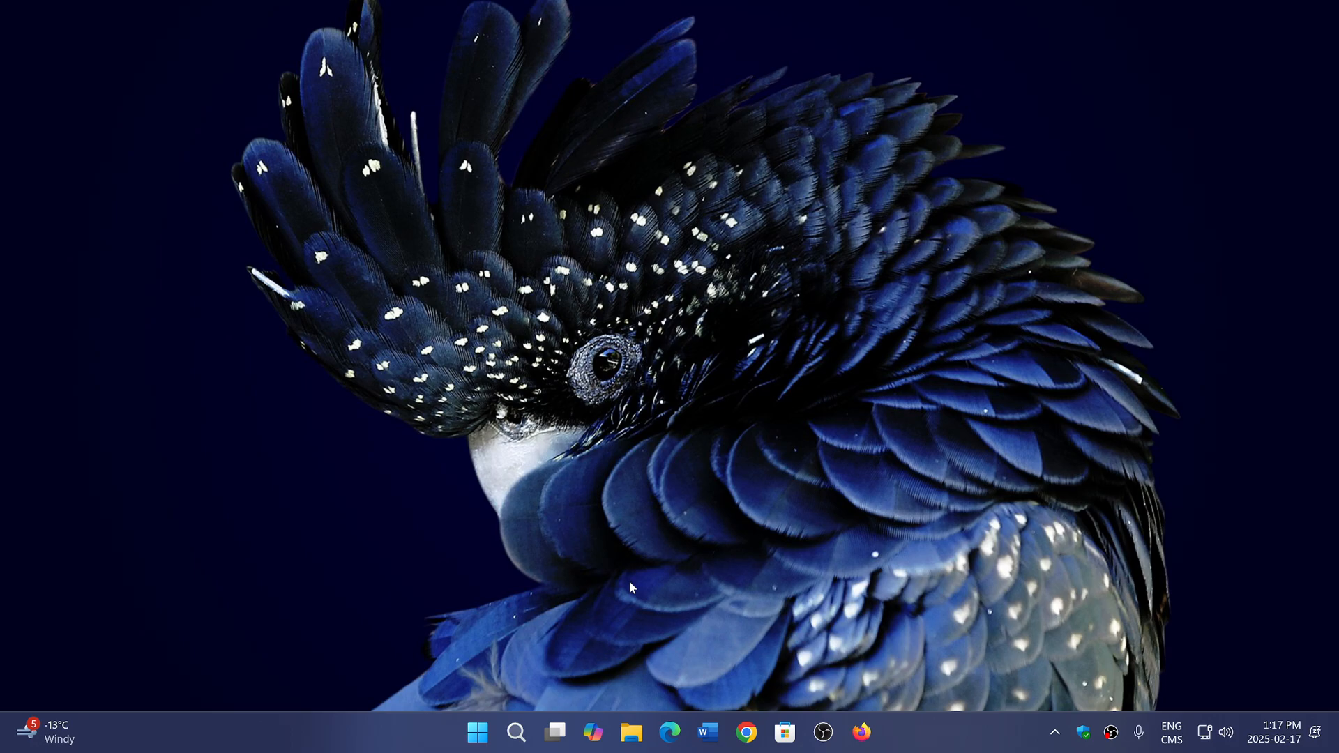
Open the Start menu from the taskbar Start button.
click(477, 732)
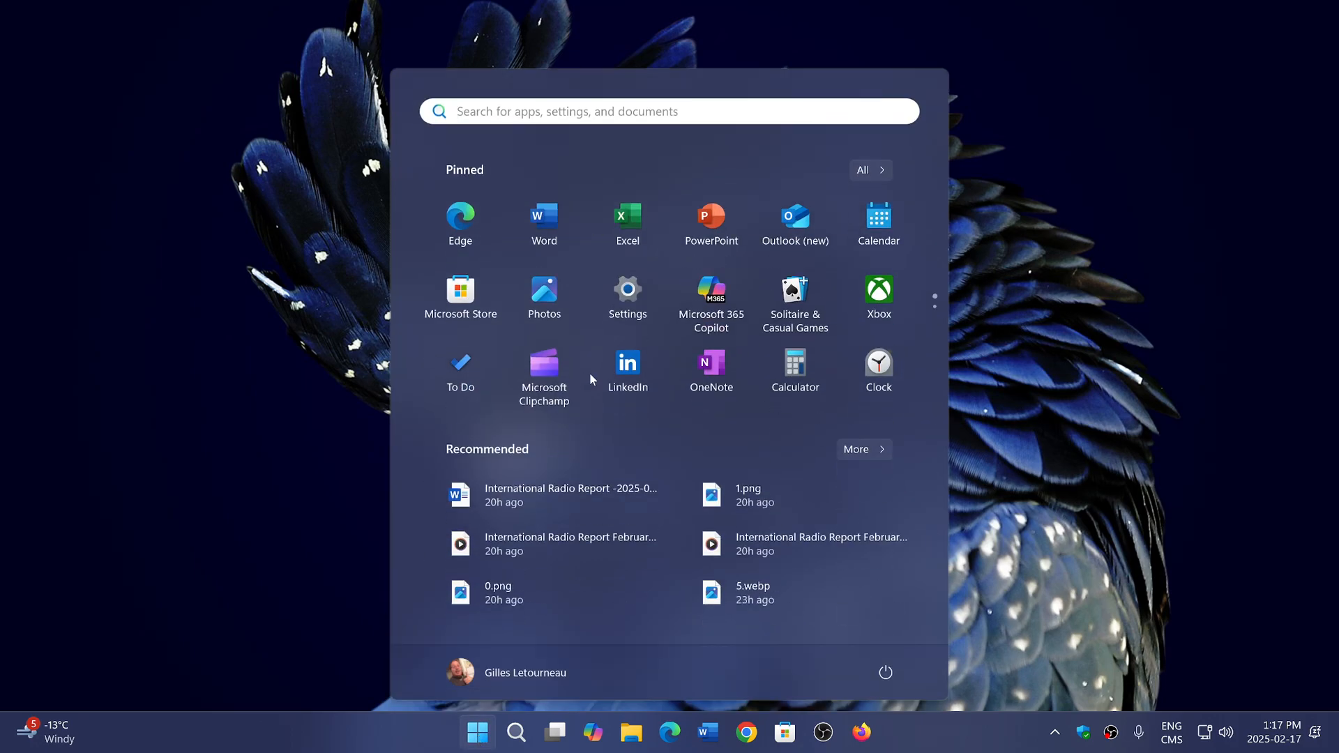
mouse_move(711, 217)
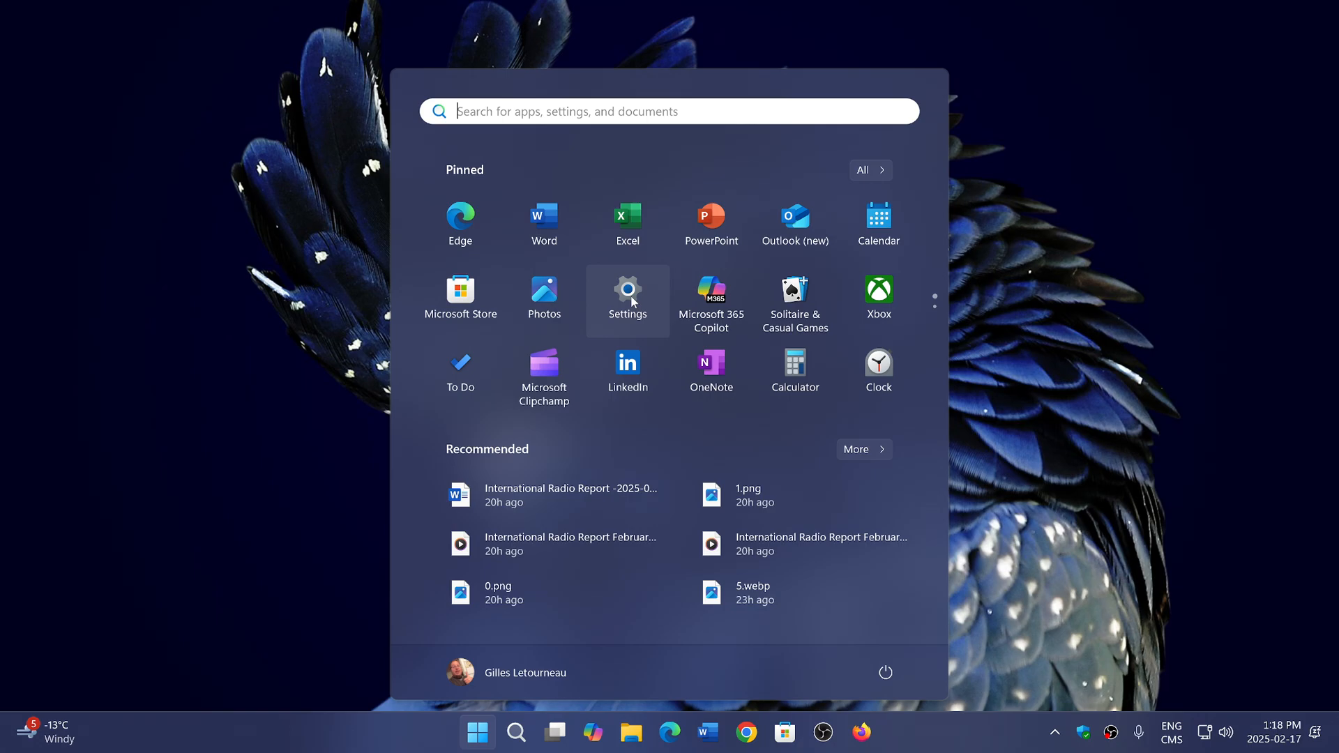
Launch Settings from pinned apps and go to the Windows Update page.
click(627, 300)
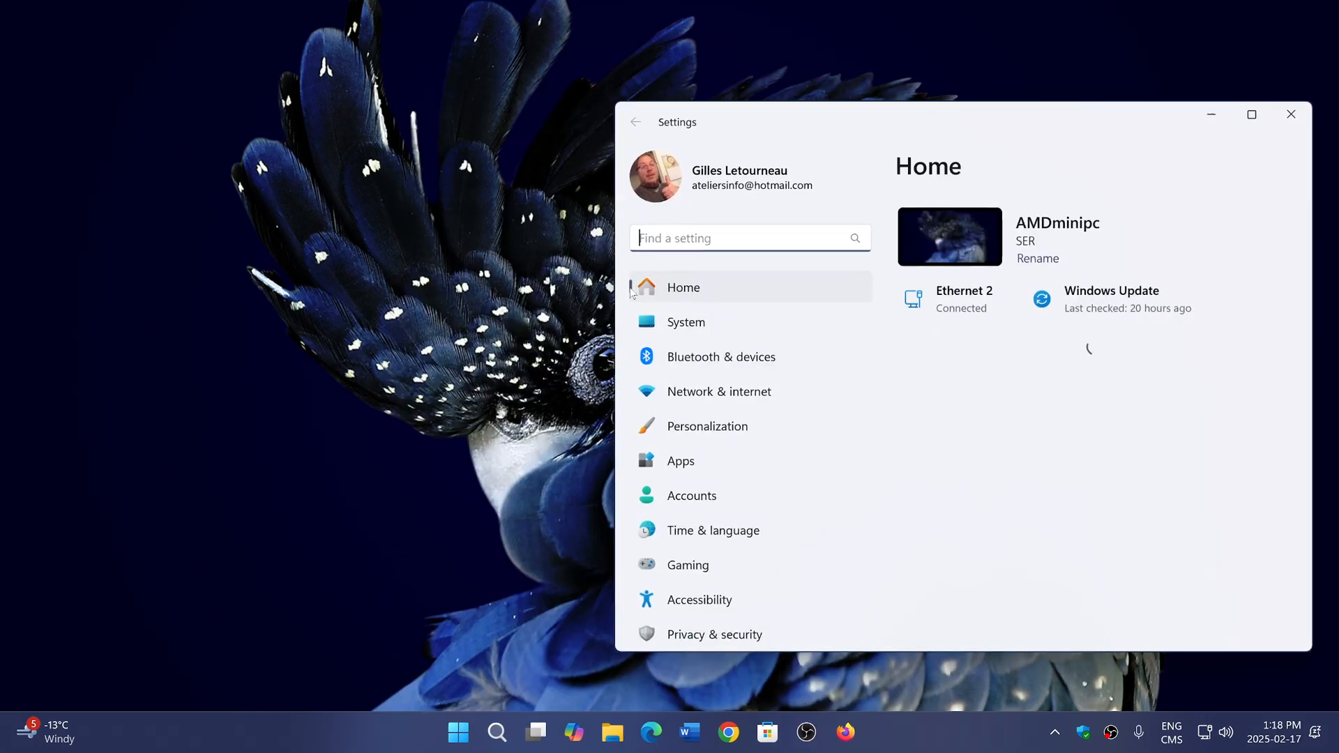
scroll(down, 3)
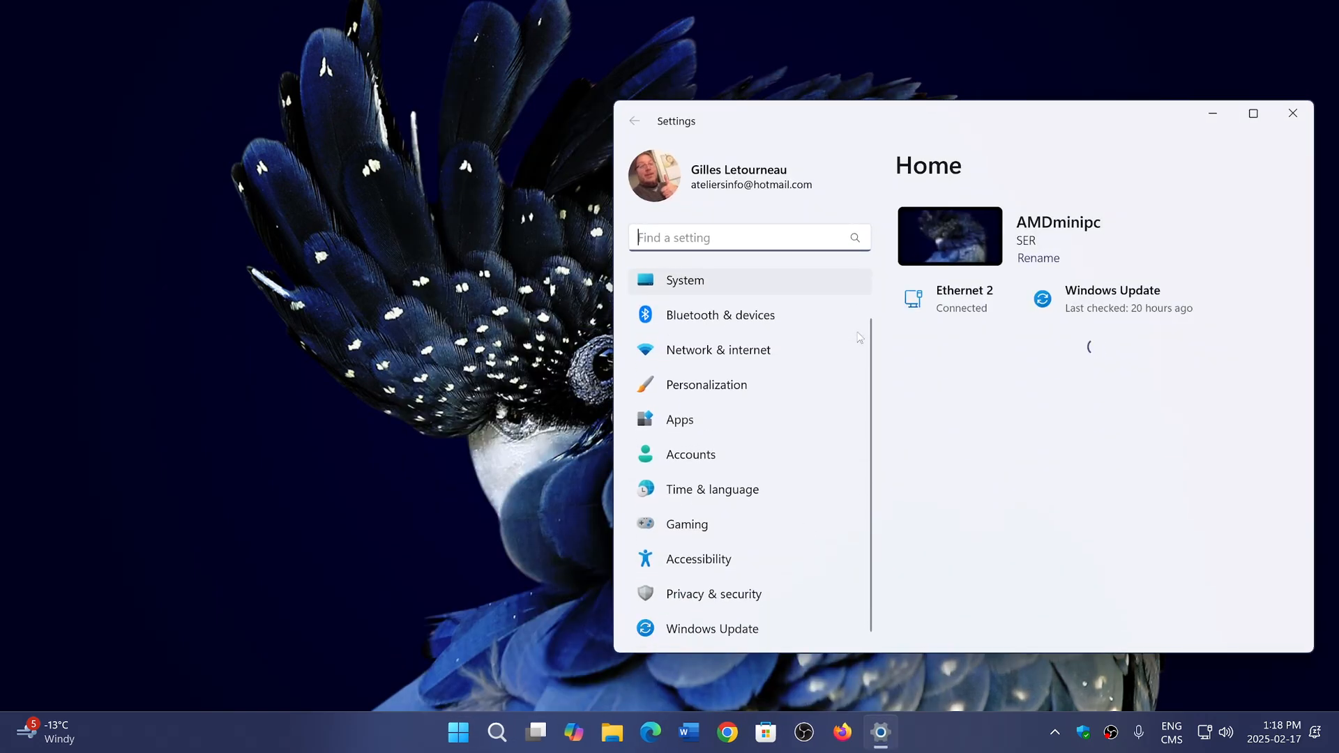
click(712, 629)
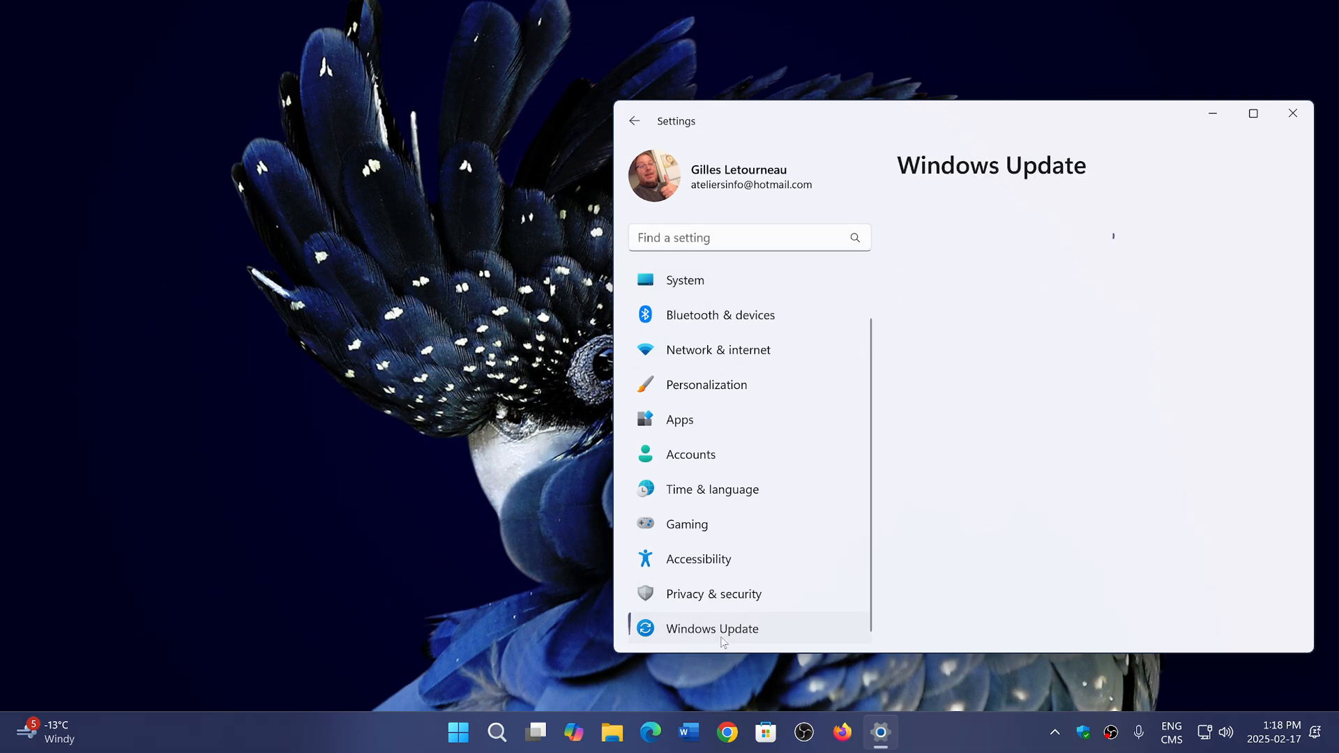
click(712, 628)
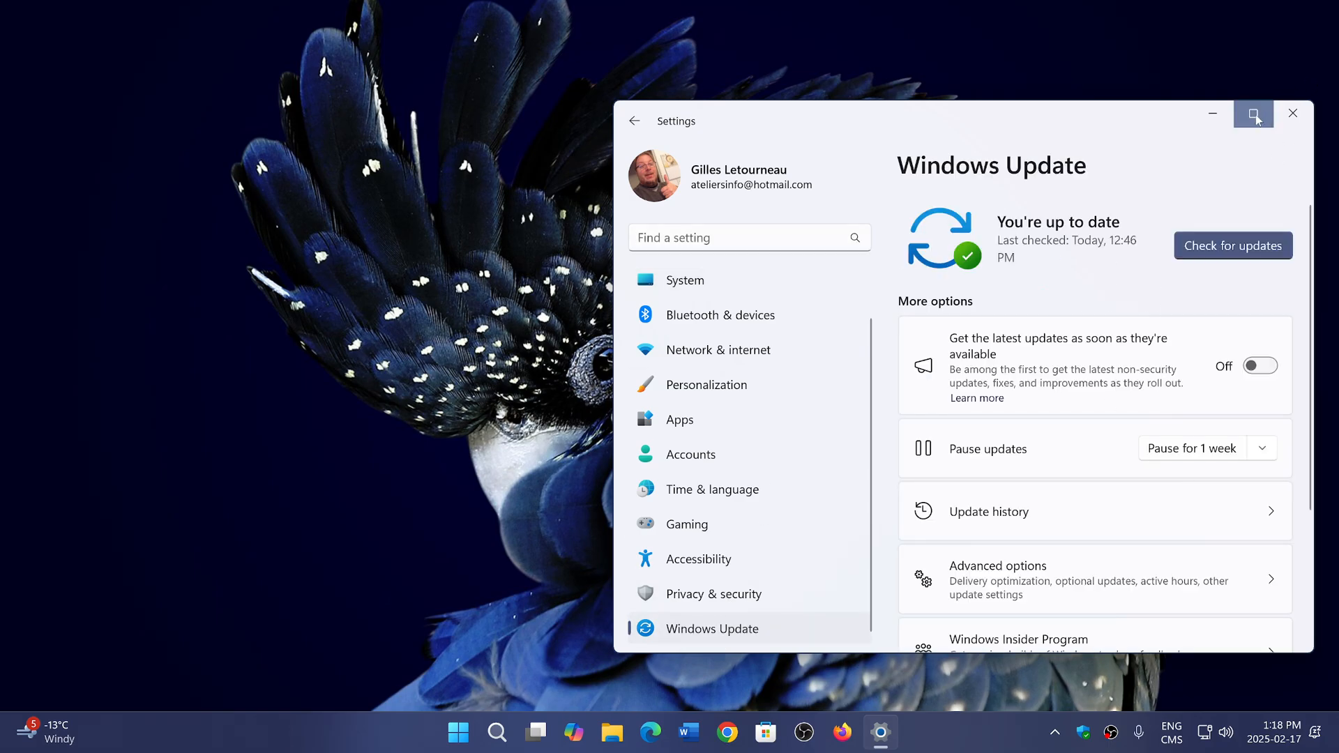
Maximize the Settings window, then close it to return to the desktop.
click(1252, 113)
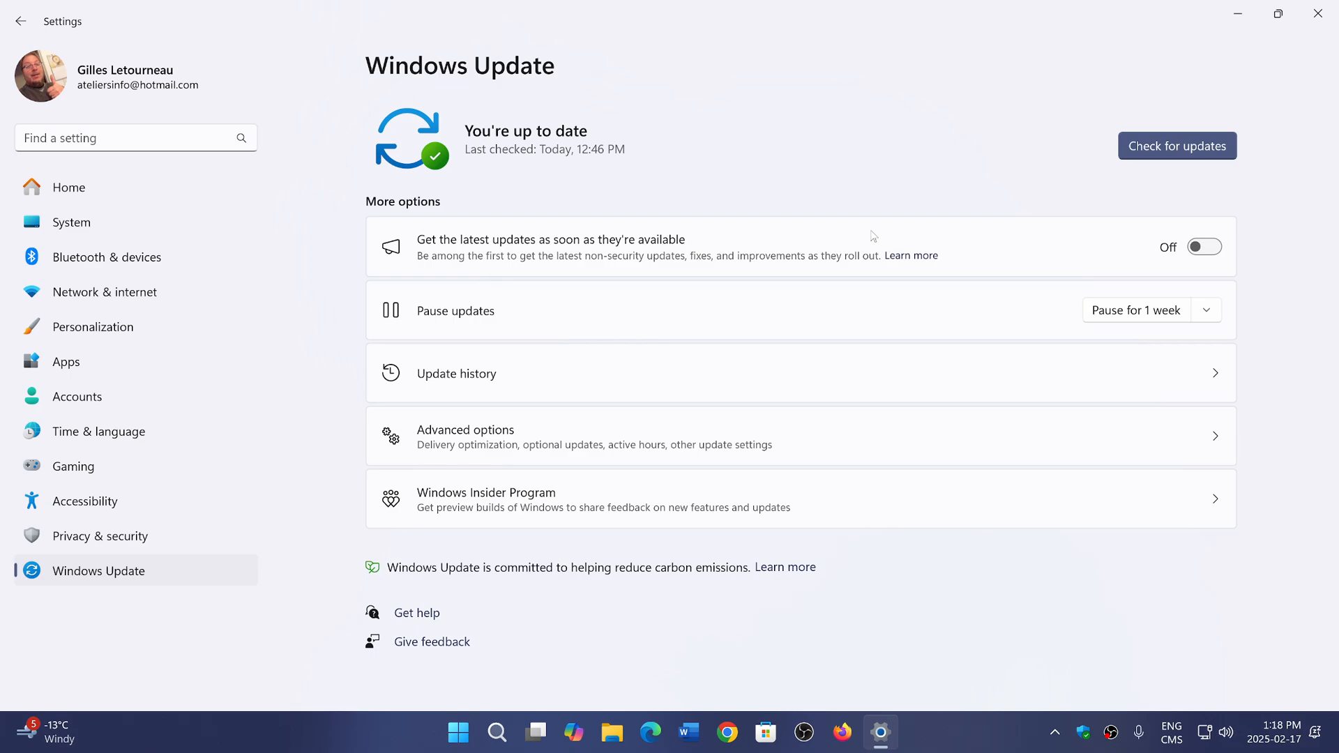
mouse_move(1119, 184)
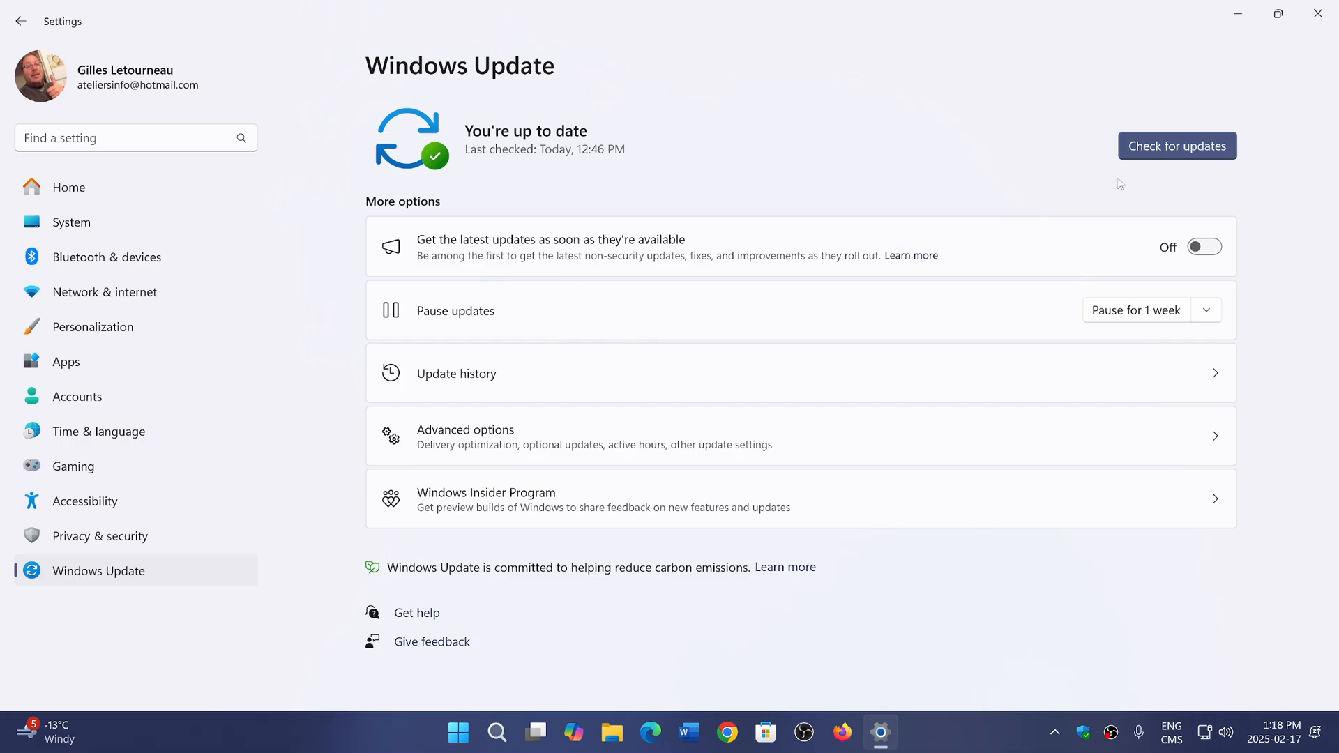
mouse_move(1318, 15)
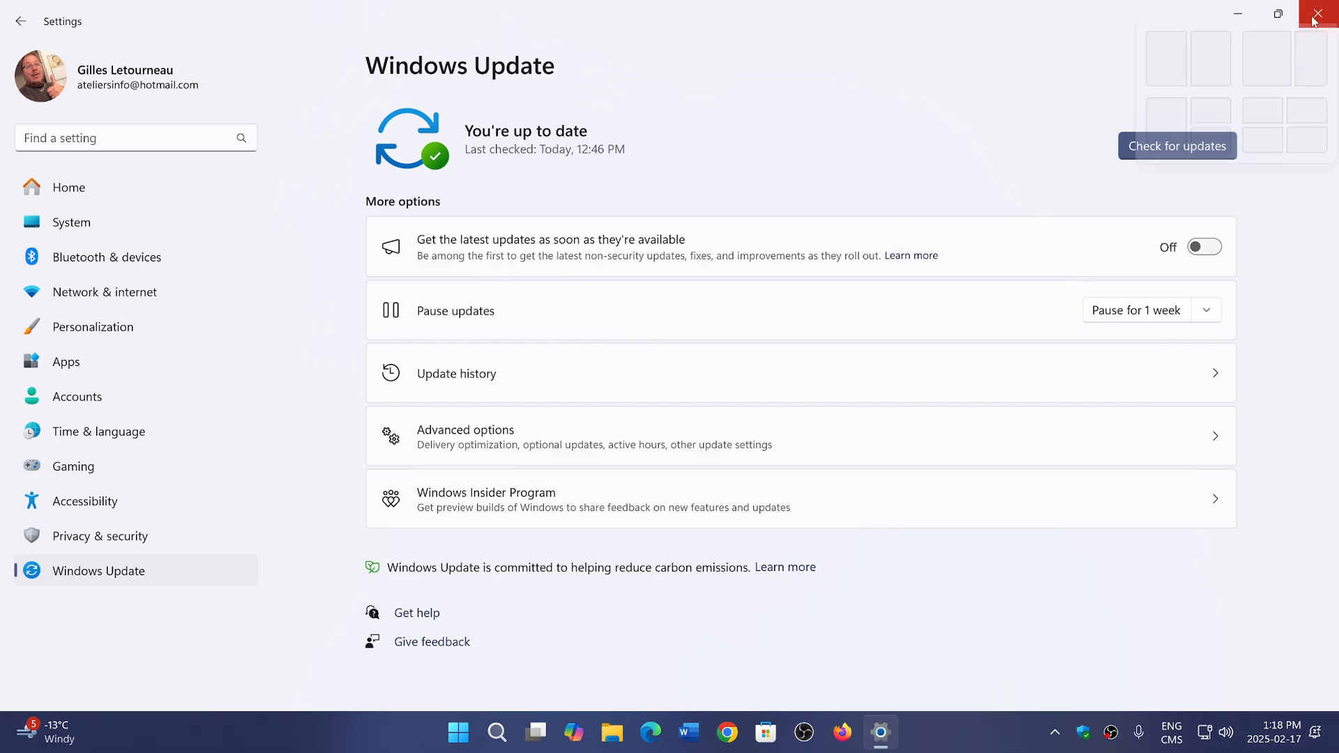
click(1320, 15)
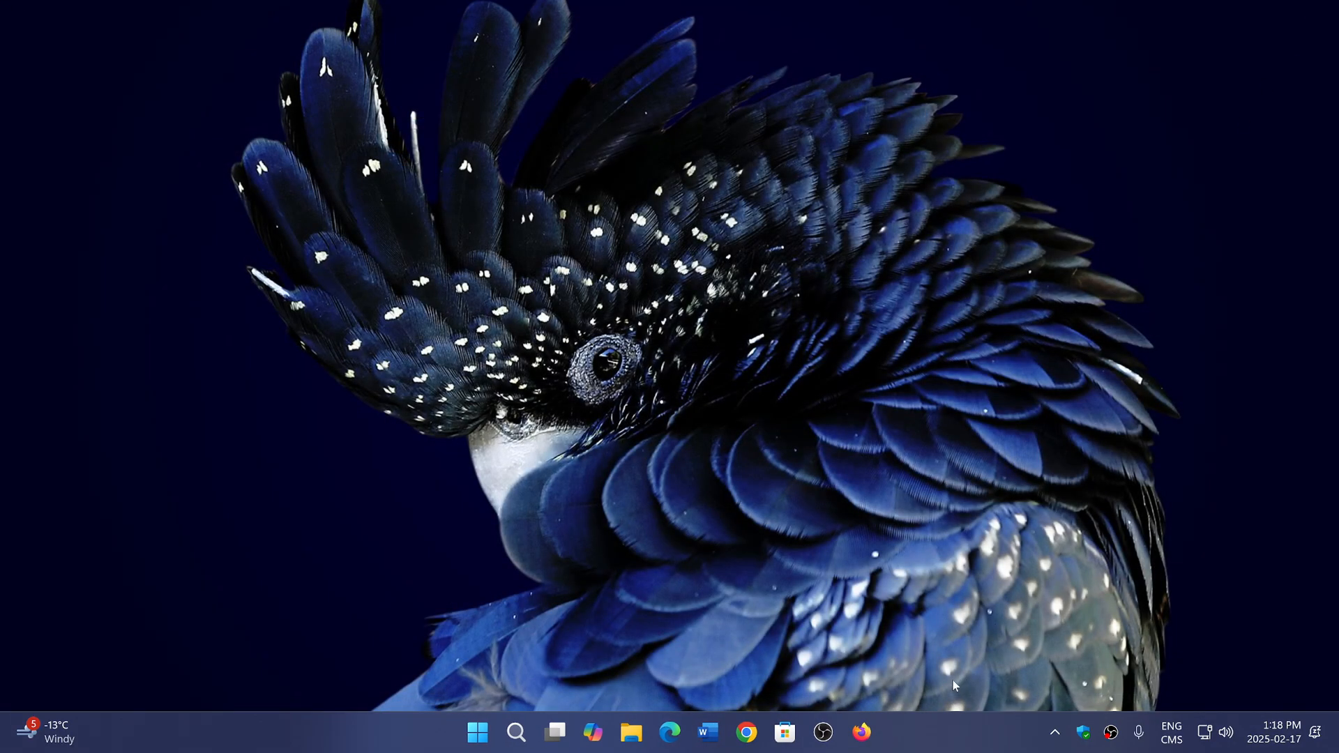
mouse_move(945, 745)
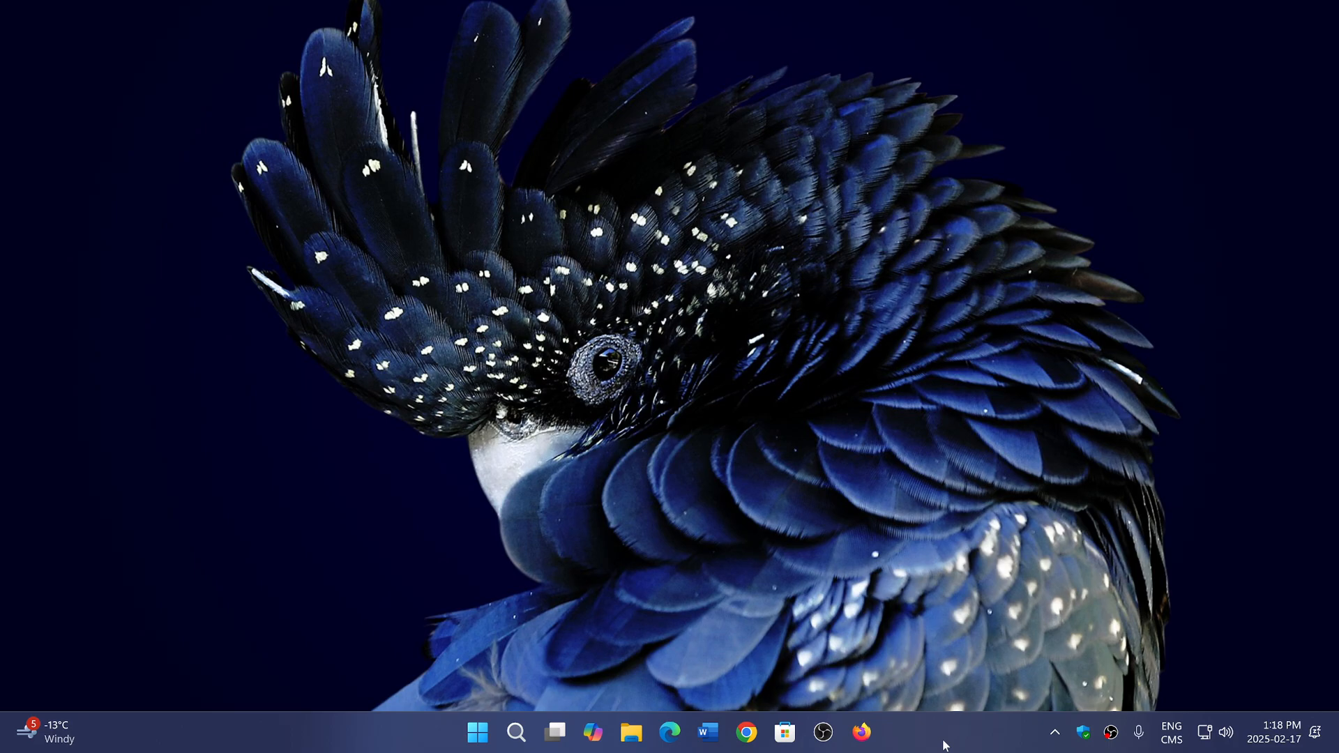